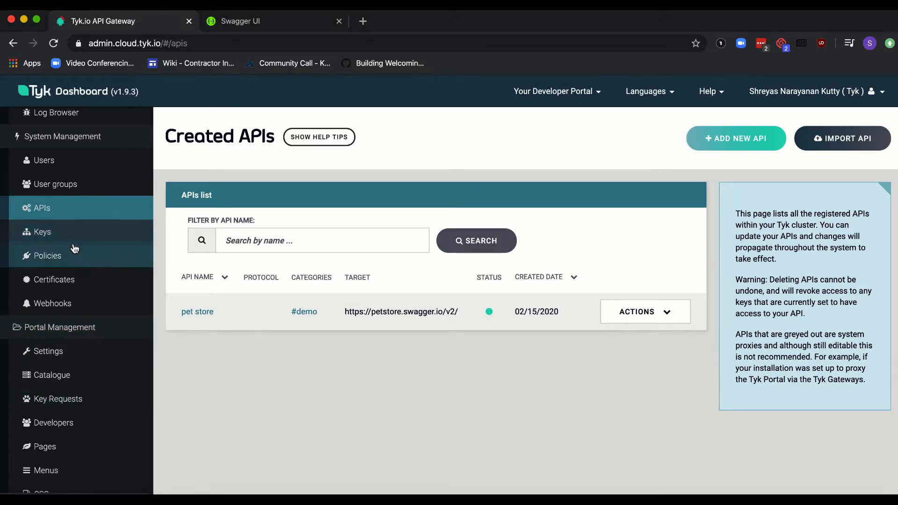
Step: Show the Created Policies page, which lists no policies yet
click(45, 255)
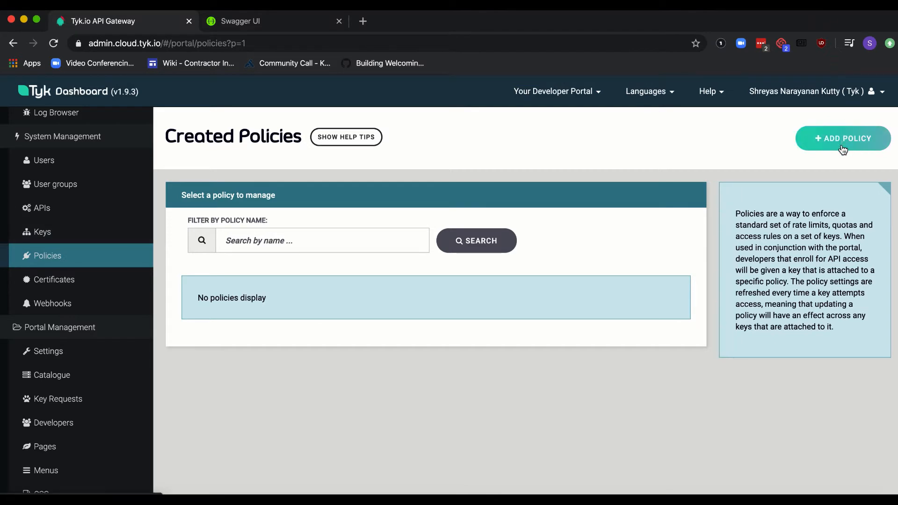
Step: Begin a new policy named 'pet store' on the Add Policy form
click(843, 138)
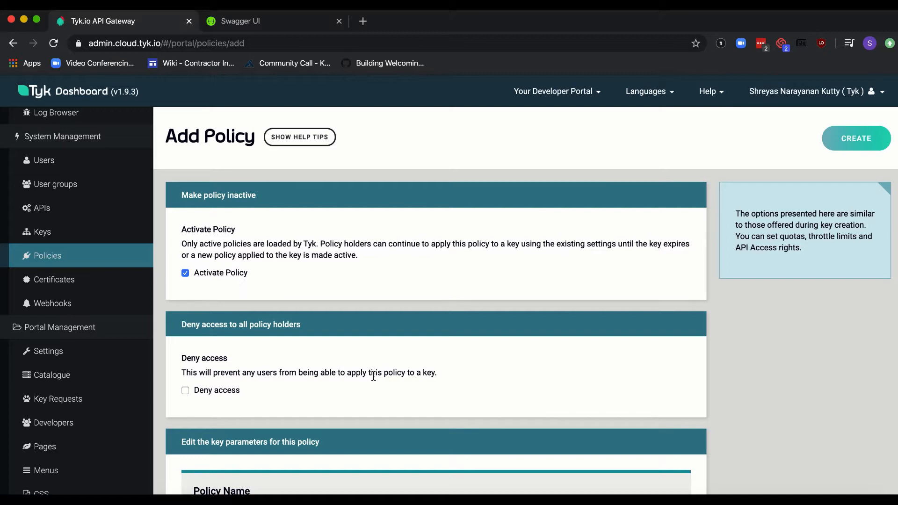
scroll(down, 3)
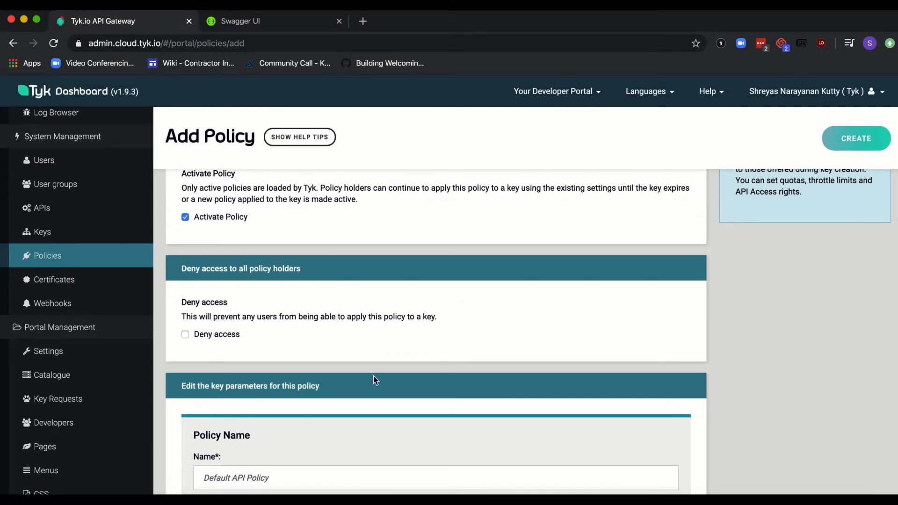
scroll(down, 3)
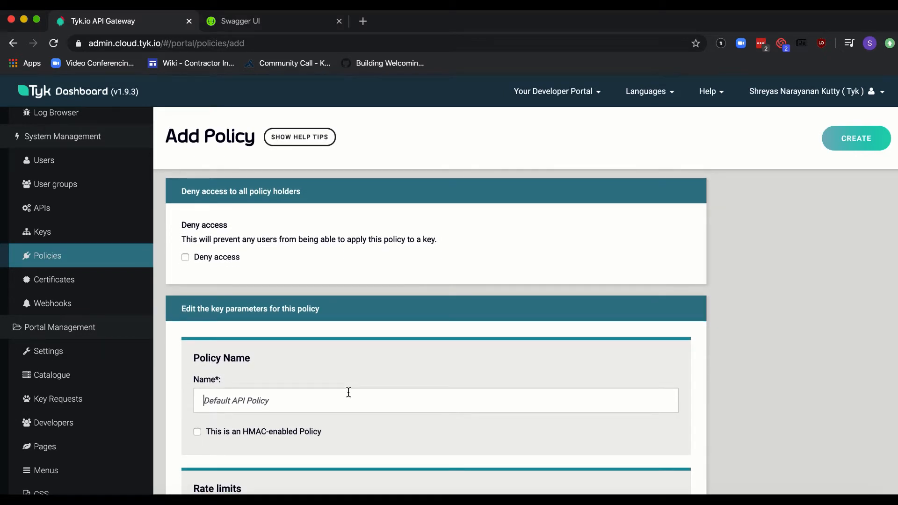
text(pet store)
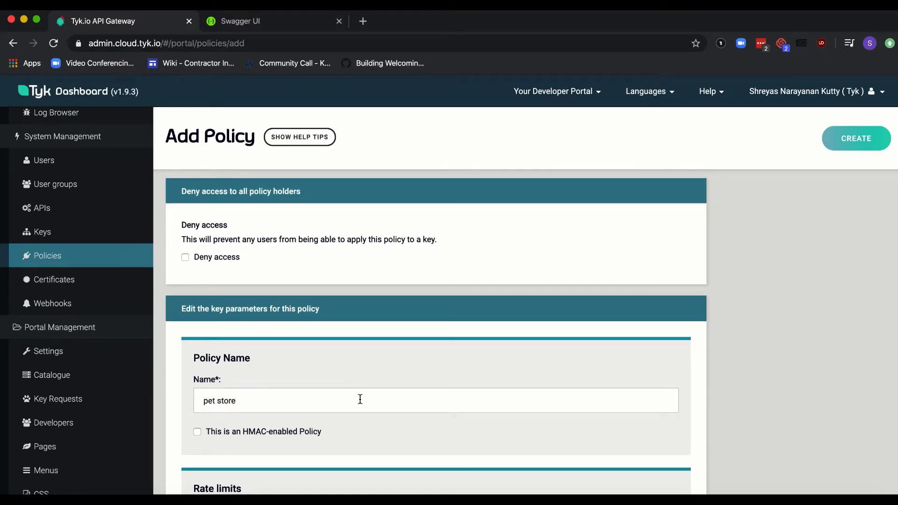
scroll(down, 3)
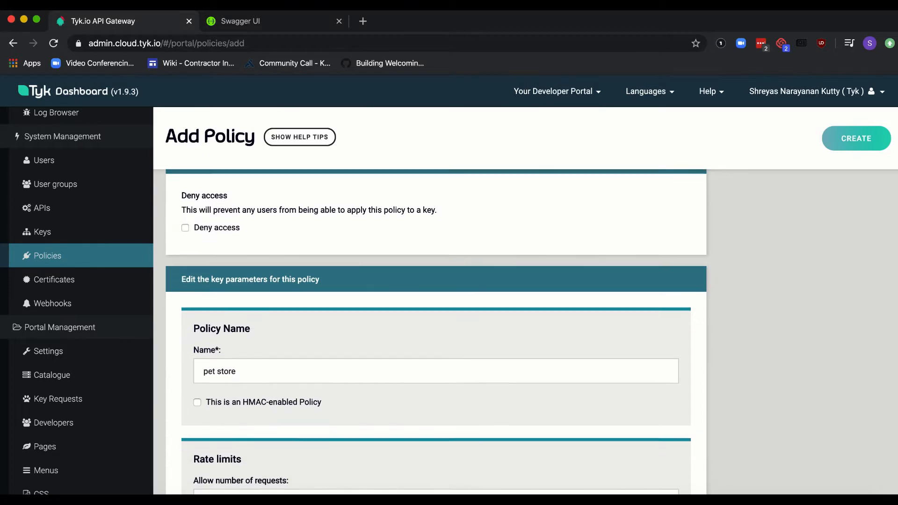
scroll(down, 3)
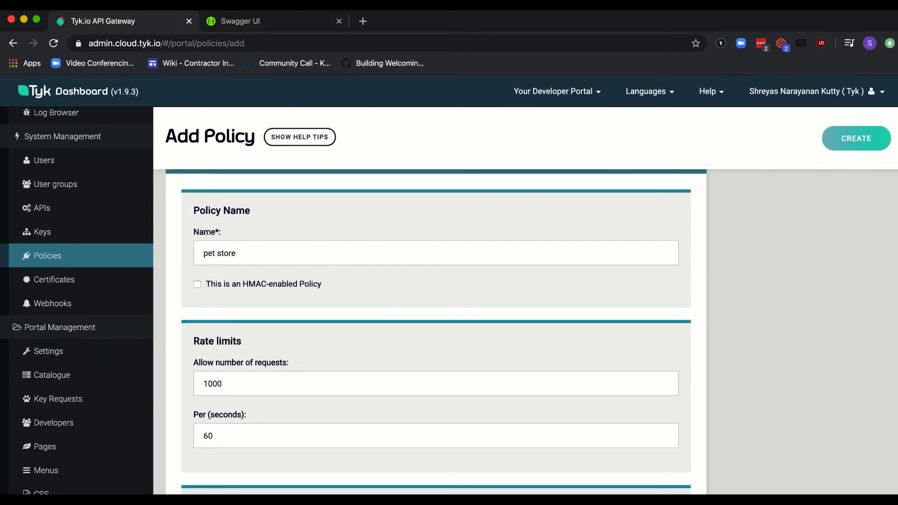
scroll(down, 3)
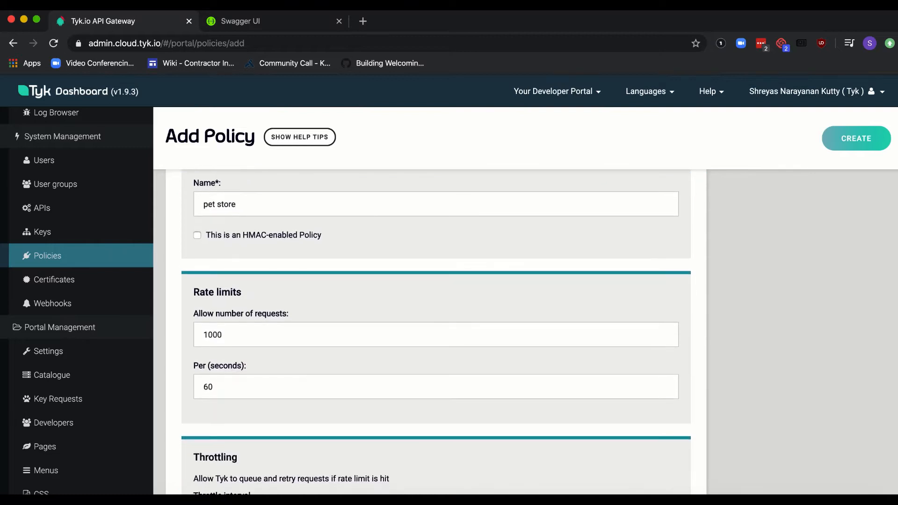
scroll(down, 3)
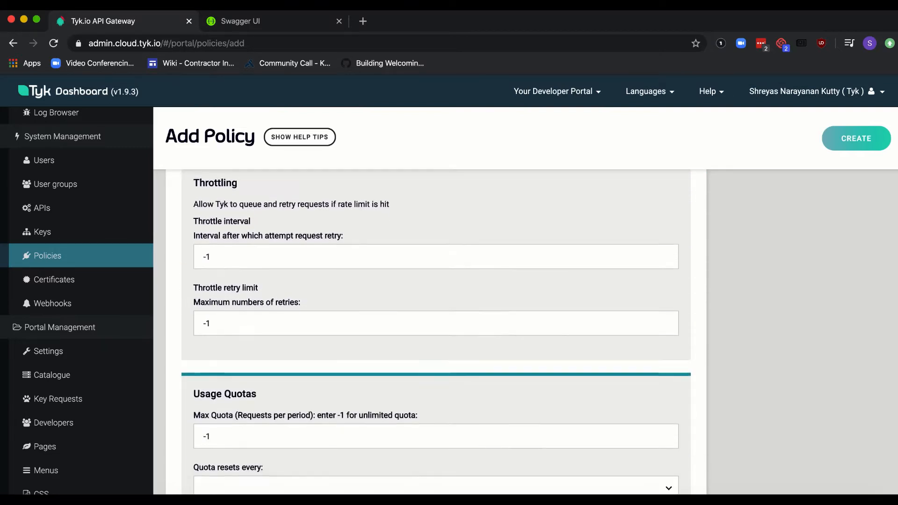
scroll(down, 3)
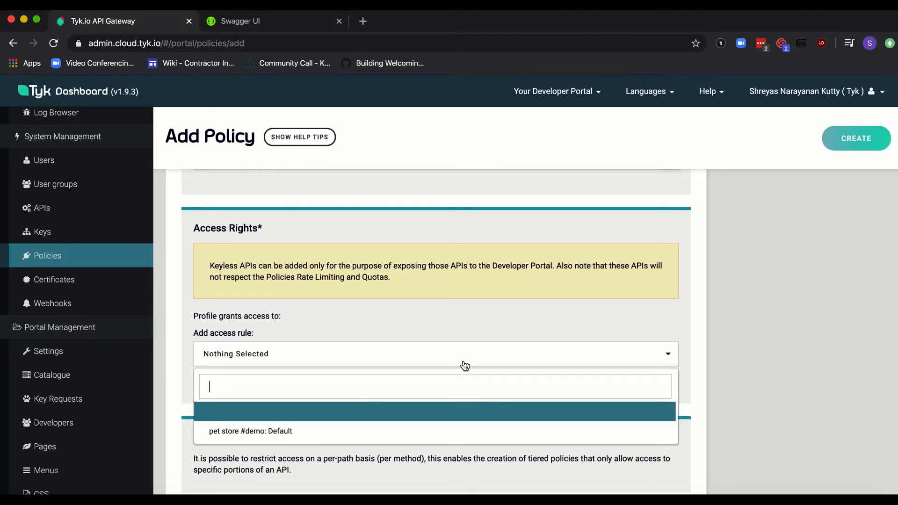
Step: Grant the policy access to the pet store #demo API and create it
click(251, 431)
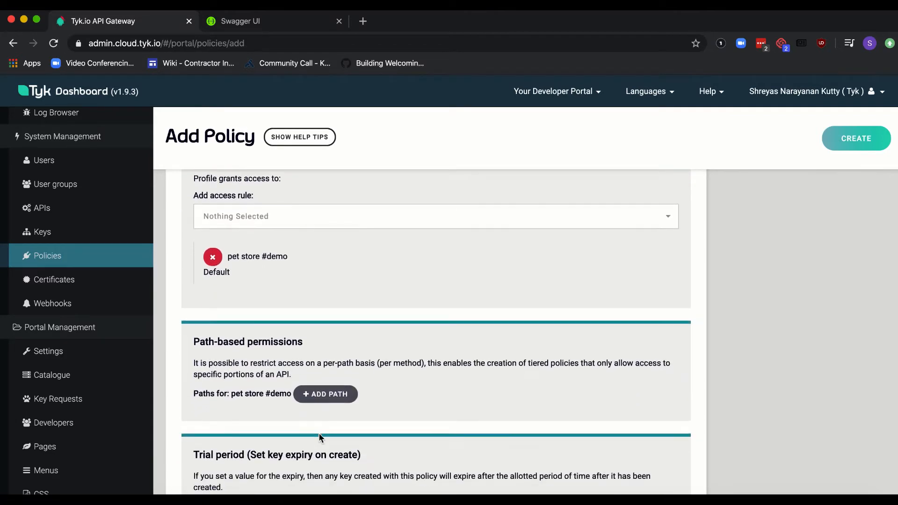
scroll(down, 3)
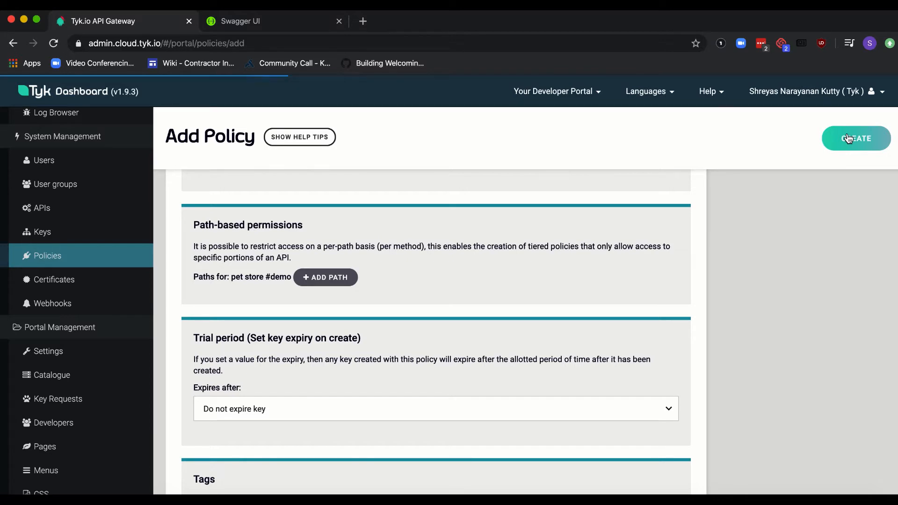
click(856, 138)
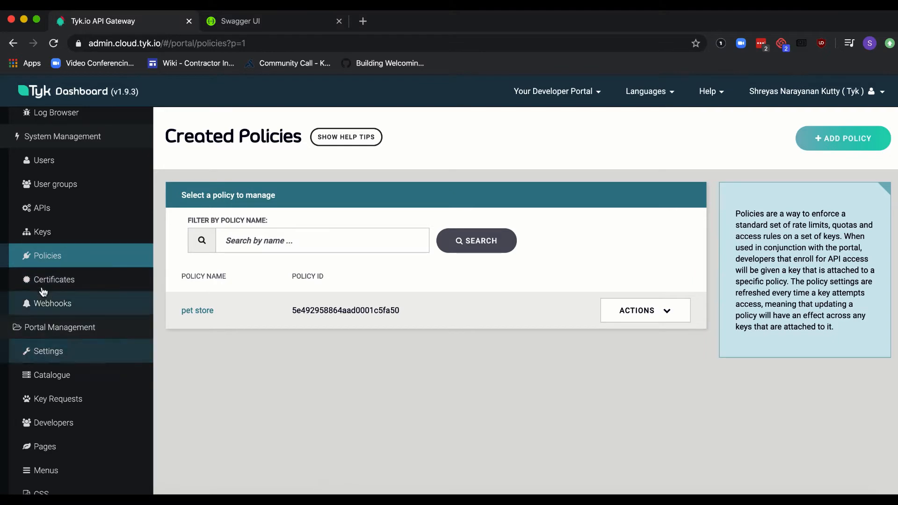
Step: Begin a new key with the pet store policy applied, overriding rate limits, quotas and expiry
click(42, 231)
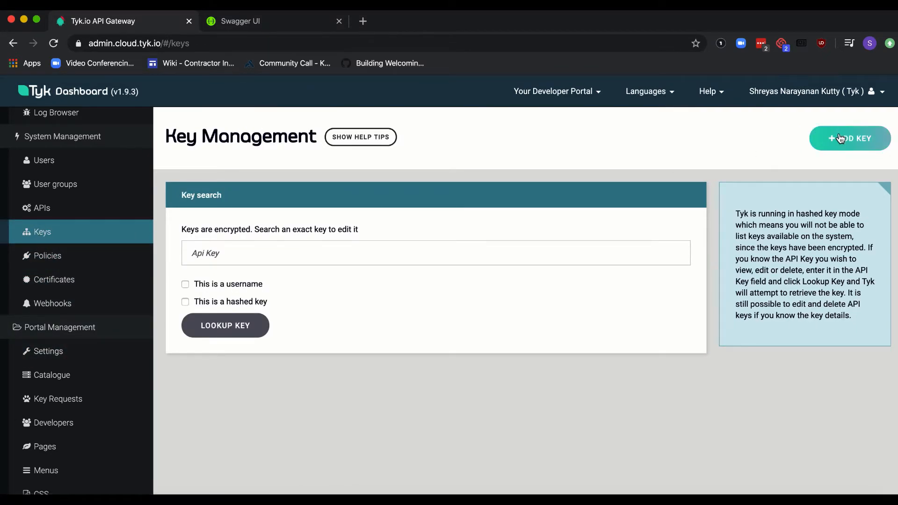
click(851, 138)
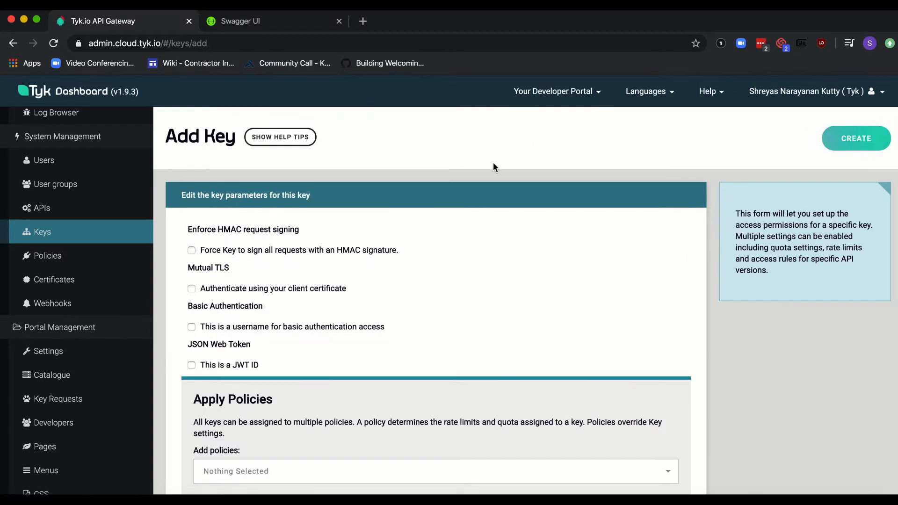
scroll(down, 3)
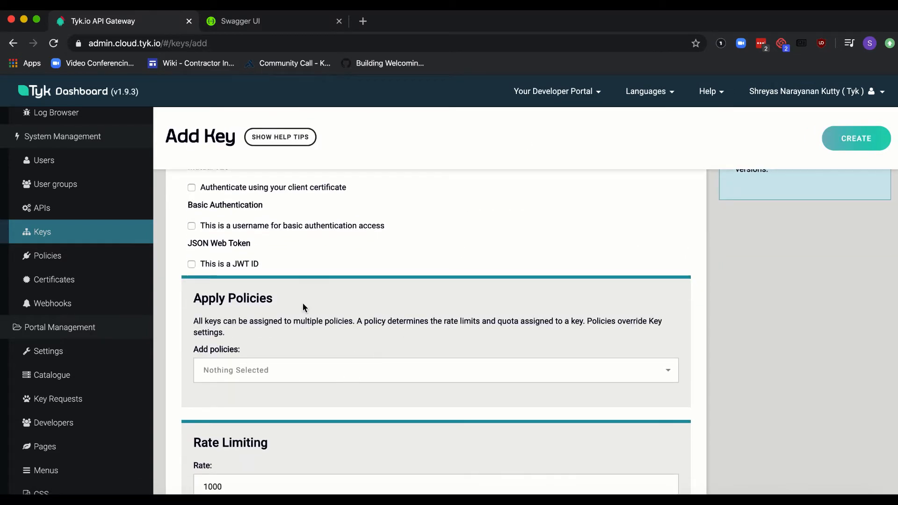
click(435, 371)
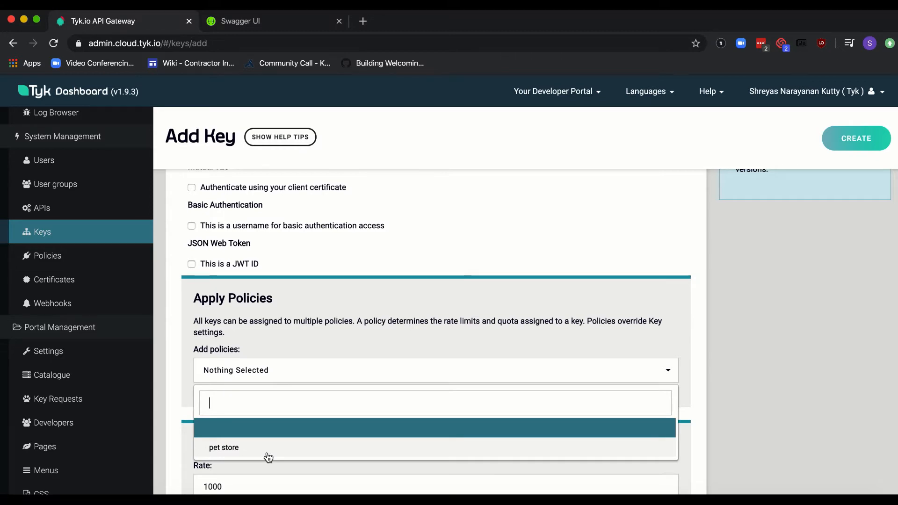
click(224, 447)
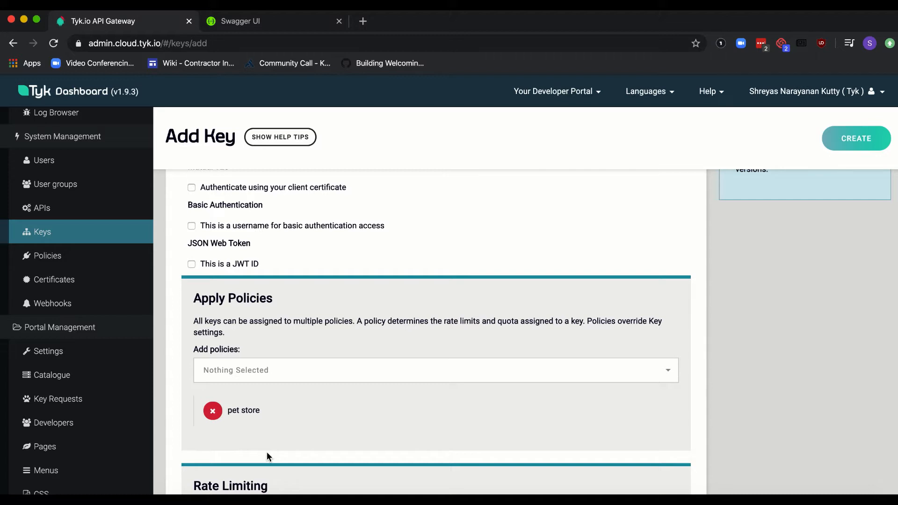
mouse_move(527, 419)
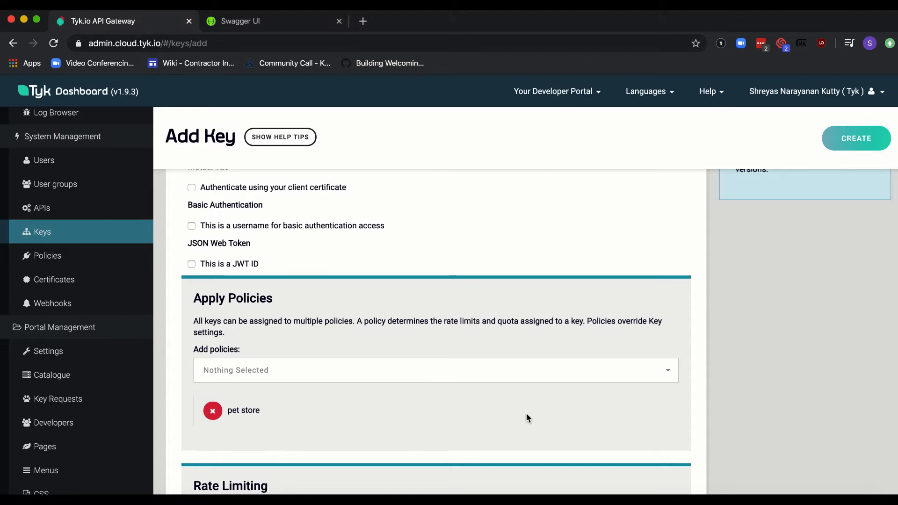
scroll(down, 3)
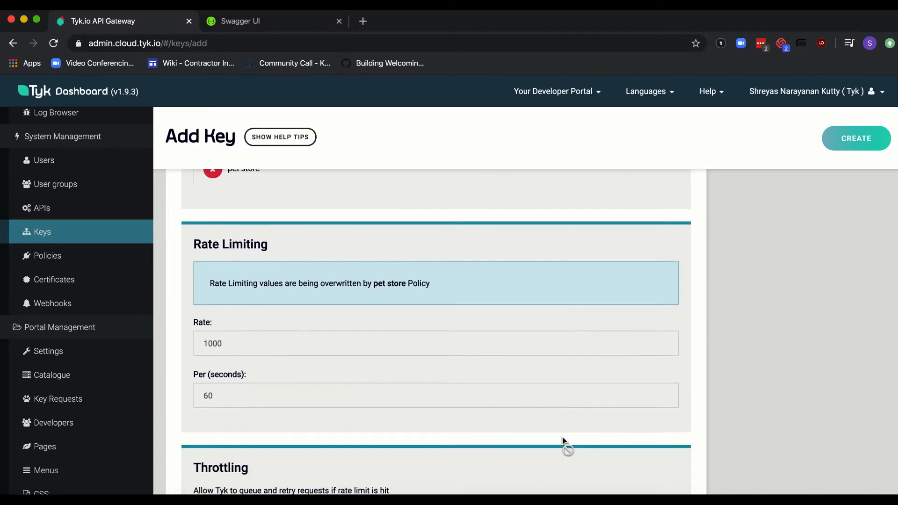
scroll(down, 3)
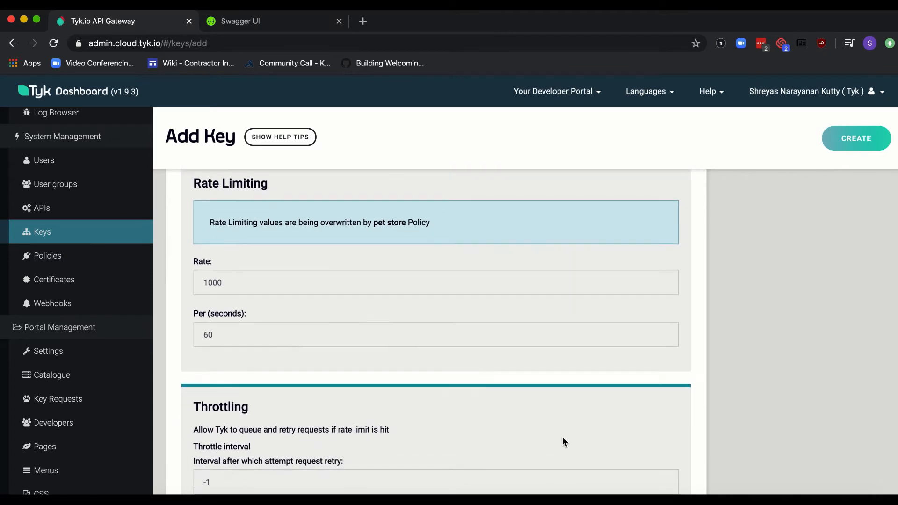
scroll(down, 3)
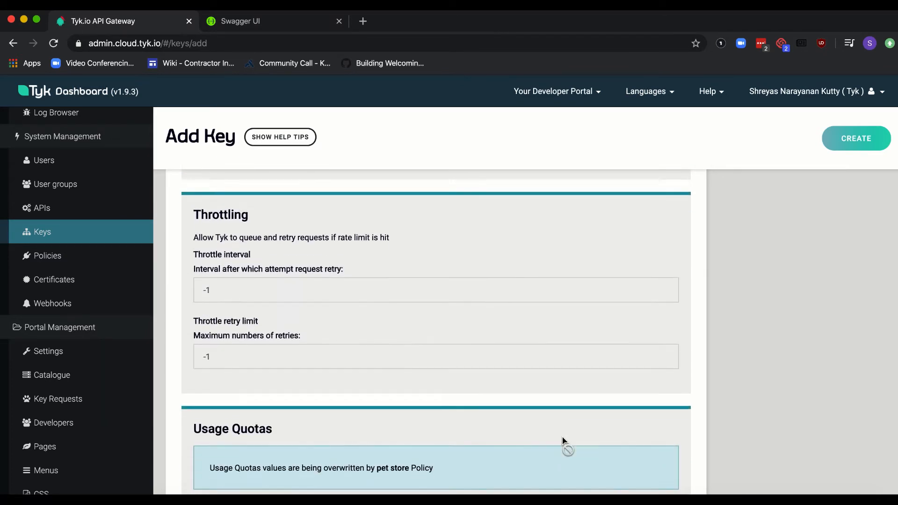
scroll(down, 3)
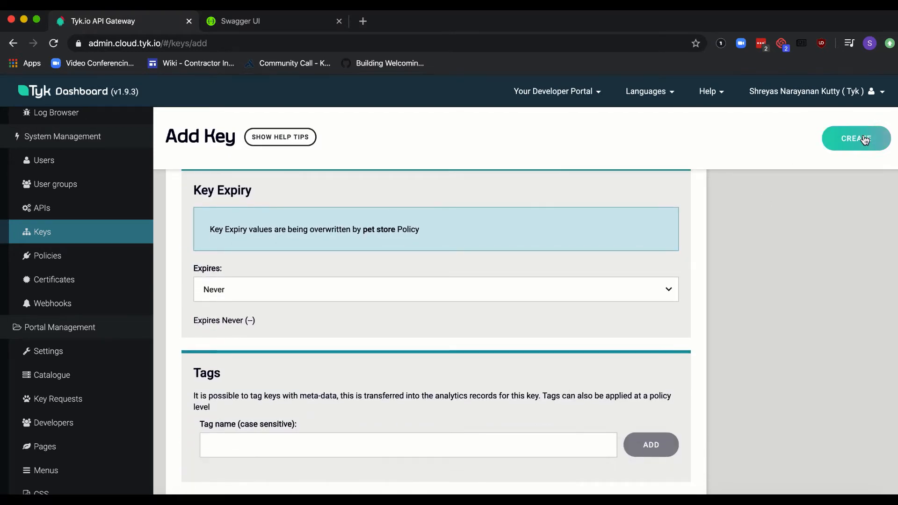
Step: Generate the new API key and copy its value to the clipboard
click(856, 139)
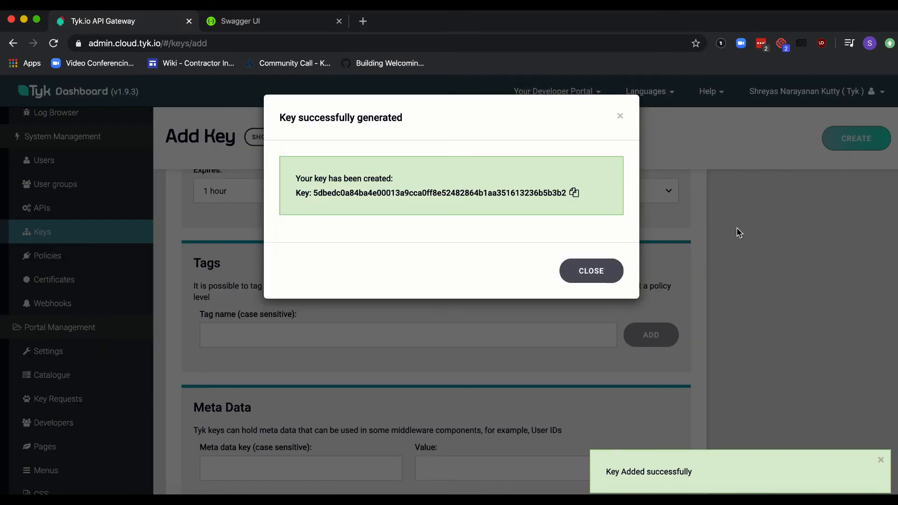
mouse_move(574, 193)
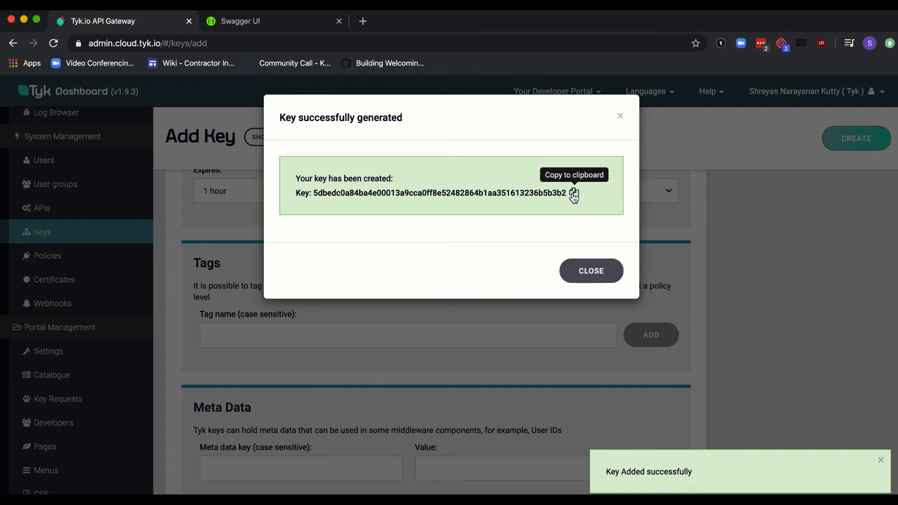
click(574, 193)
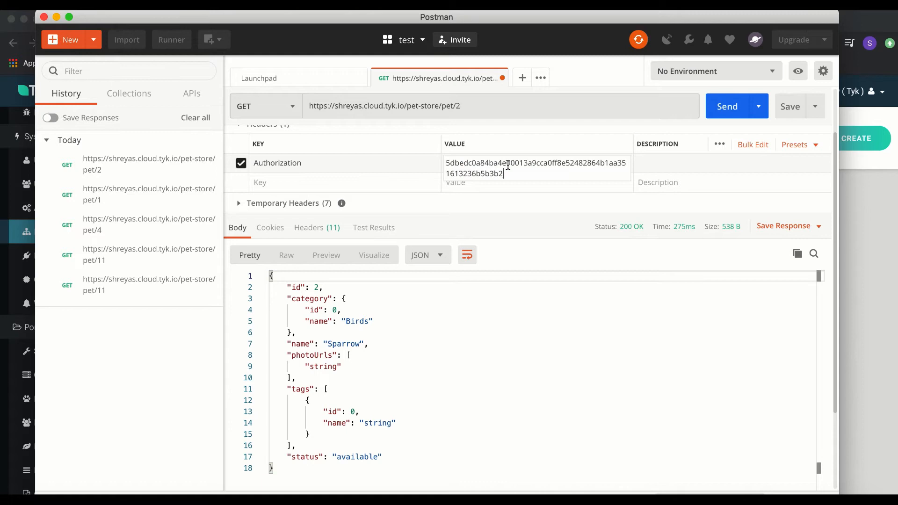
Step: Send the pet/2 request with the new key, returning 200 OK with the Sparrow pet
click(728, 107)
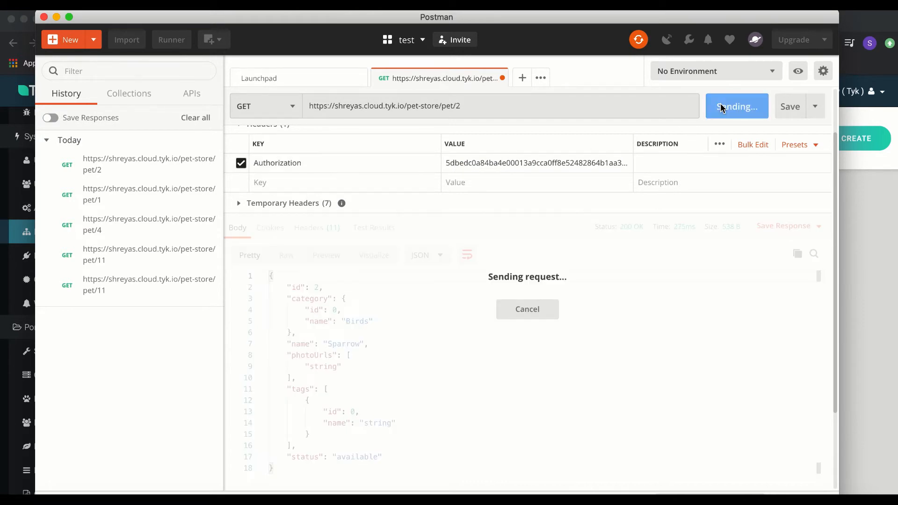
click(736, 107)
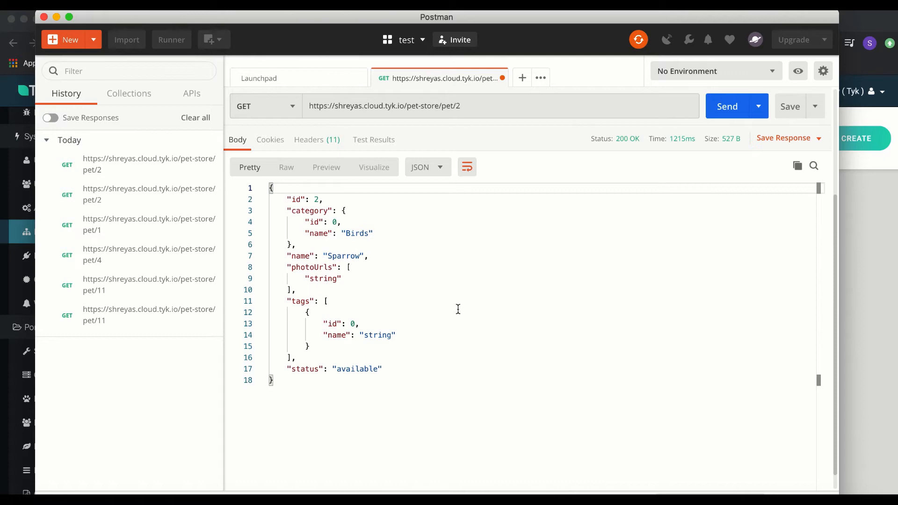
mouse_move(392, 359)
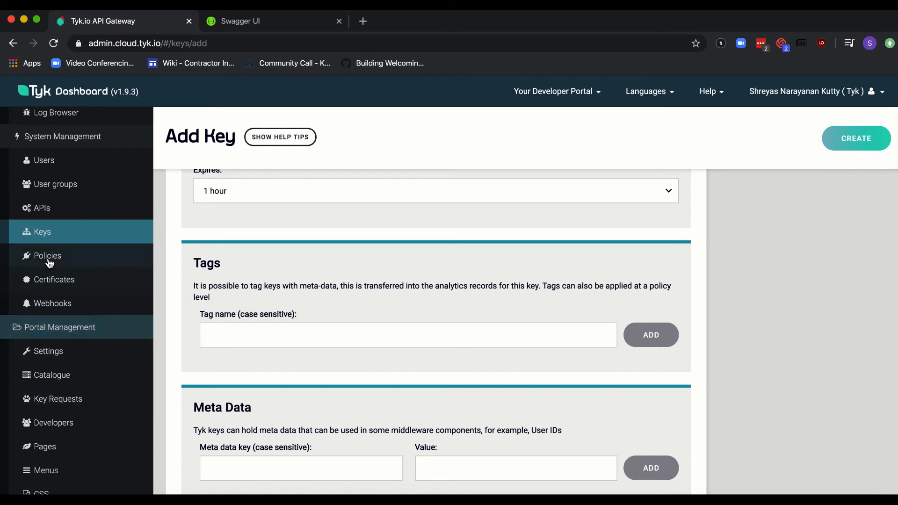
Step: Lower the pet store policy's allowed requests from 1000 to 3 per 60 seconds and update it
click(46, 256)
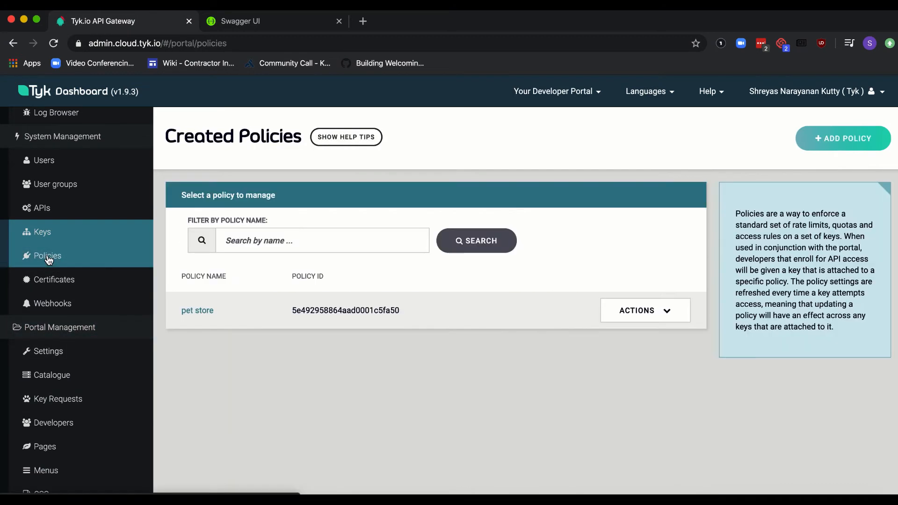
click(198, 311)
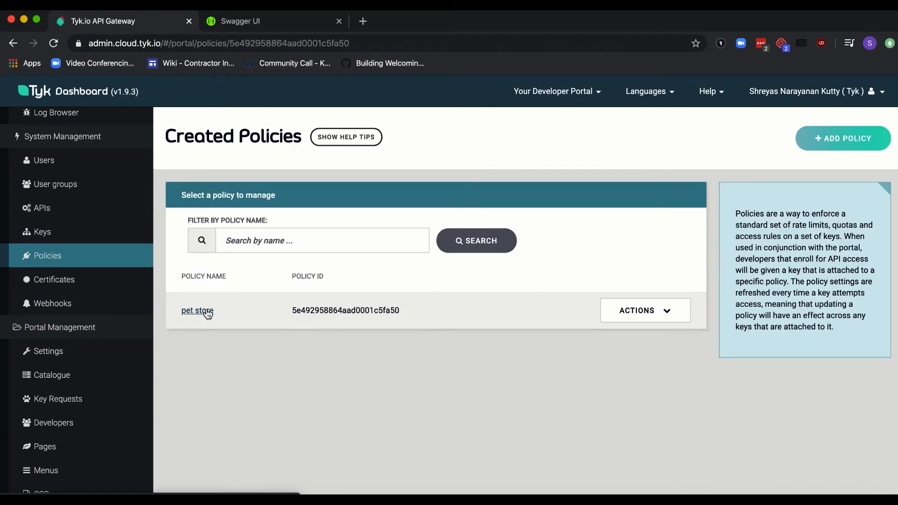
click(197, 310)
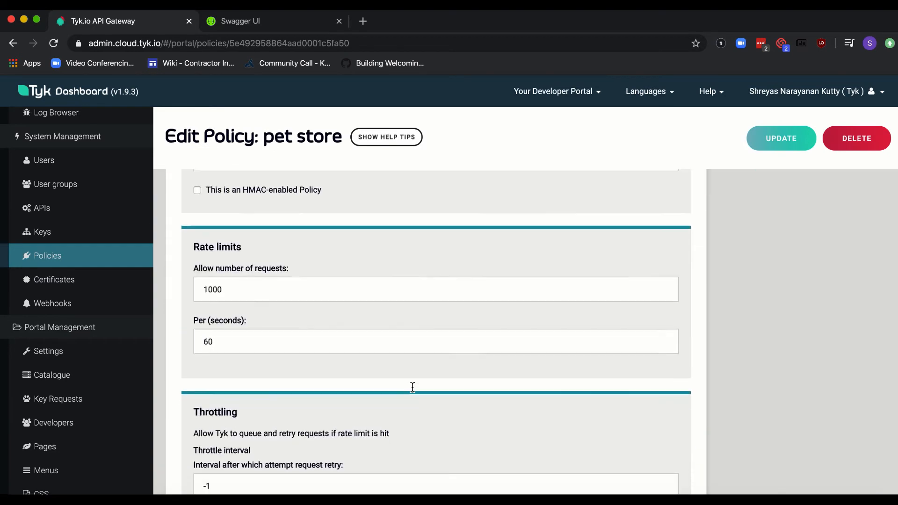
scroll(down, 3)
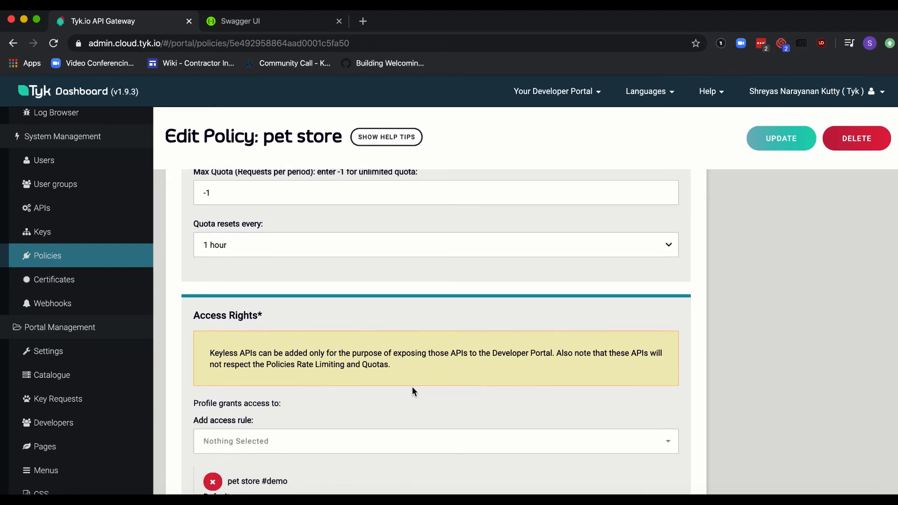
scroll(down, 3)
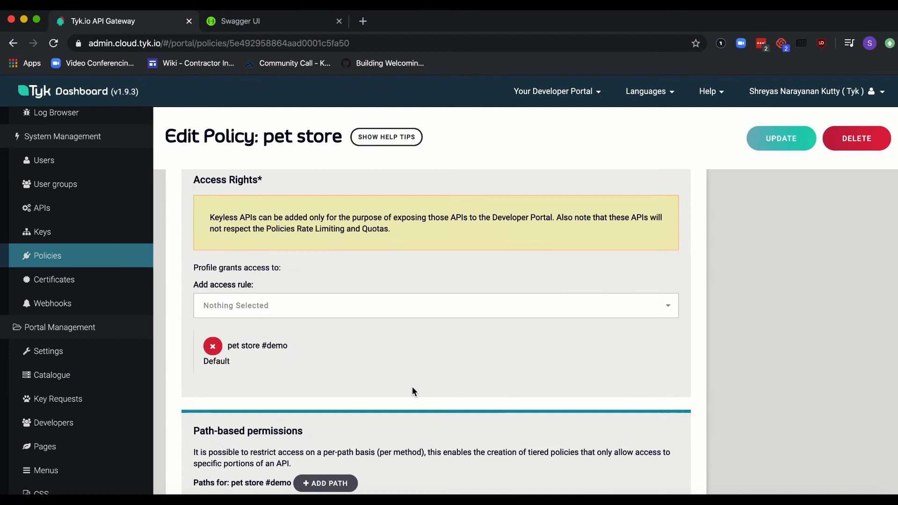
scroll(up, 3)
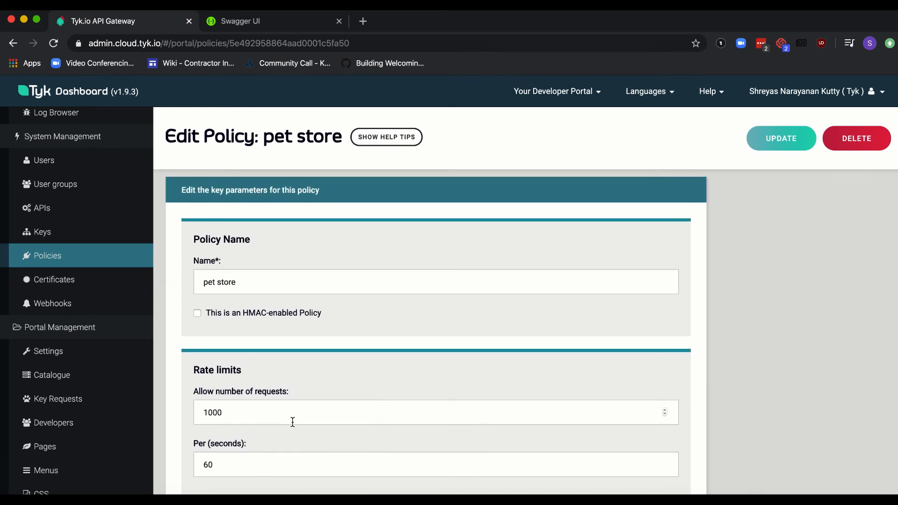
text(2)
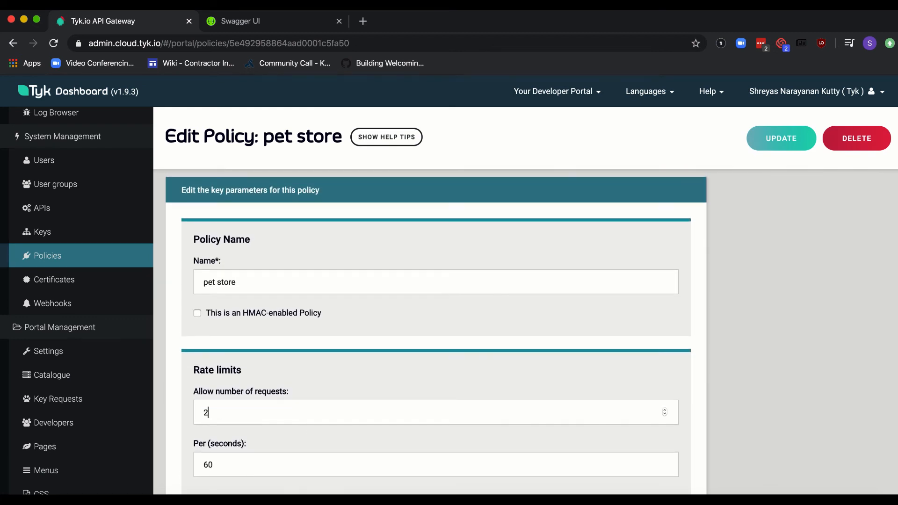
text(3)
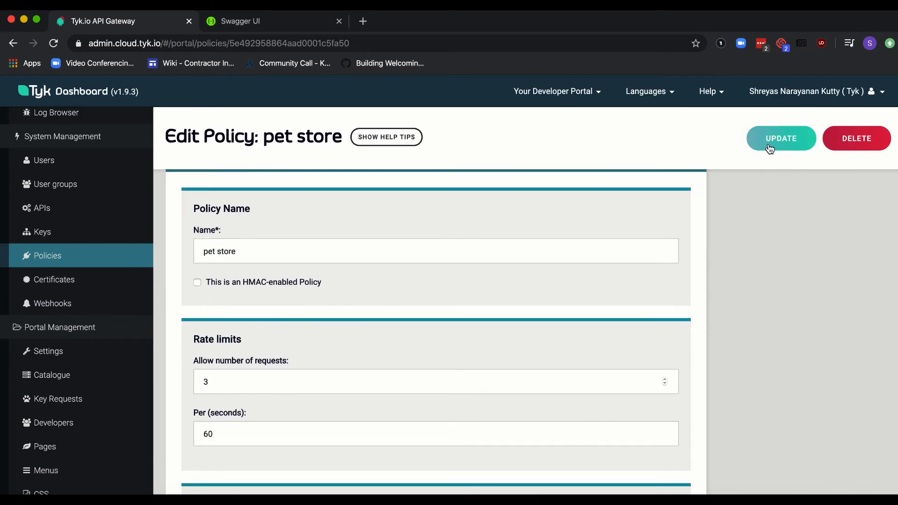
click(780, 138)
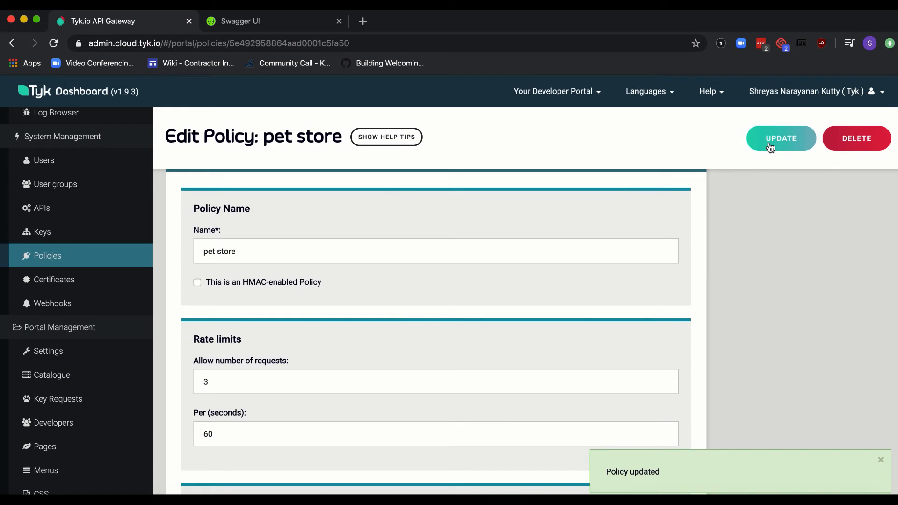
mouse_move(760, 163)
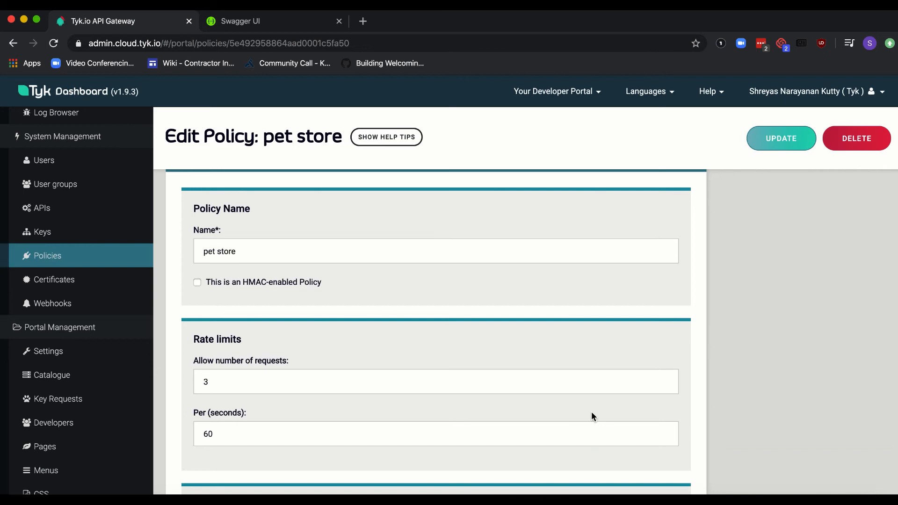
mouse_move(516, 483)
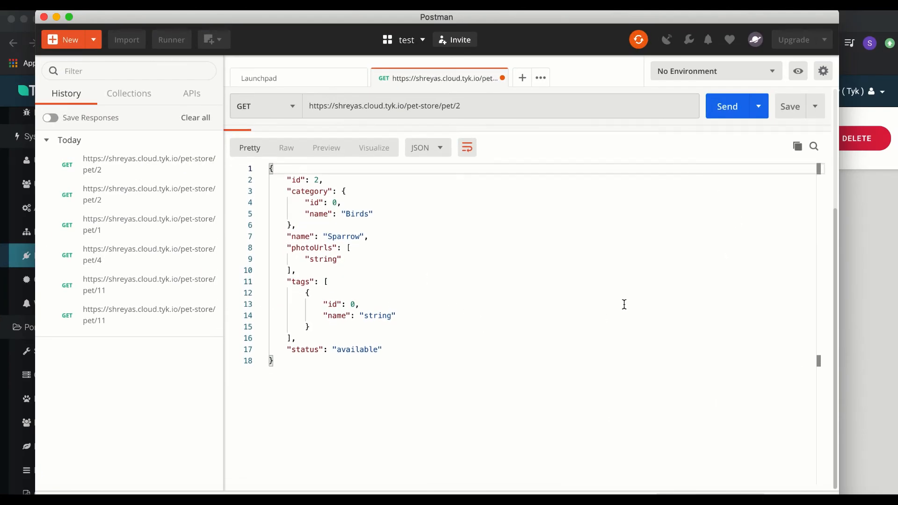
Step: Resend the pet/2 request four times until it returns 429 Too Many Requests, Rate limit exceeded
click(727, 105)
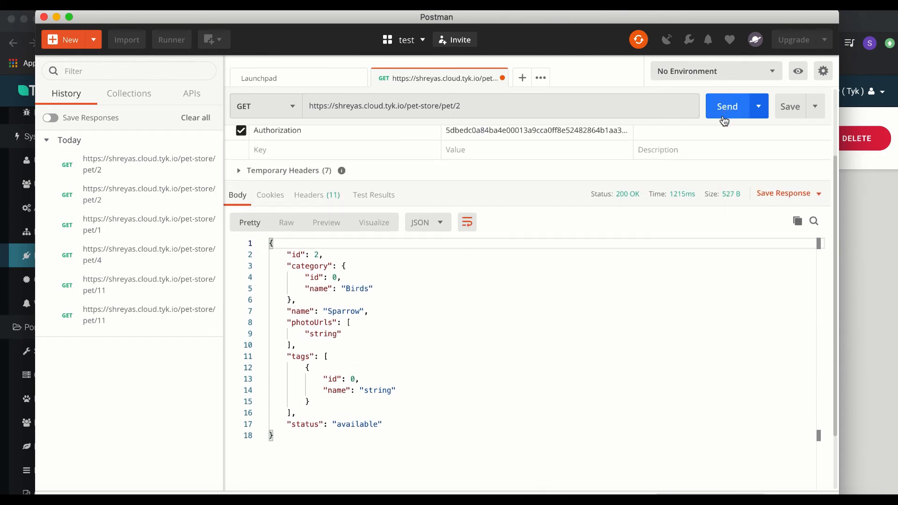
click(727, 106)
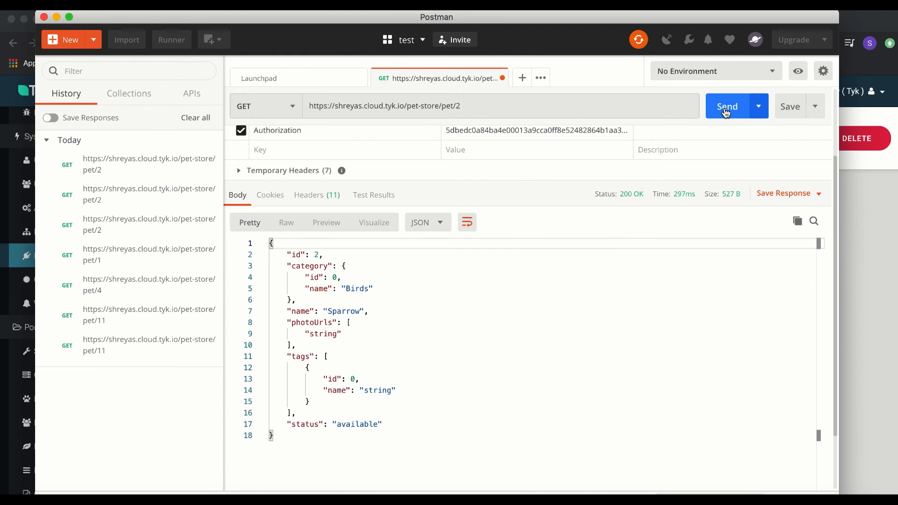
click(727, 106)
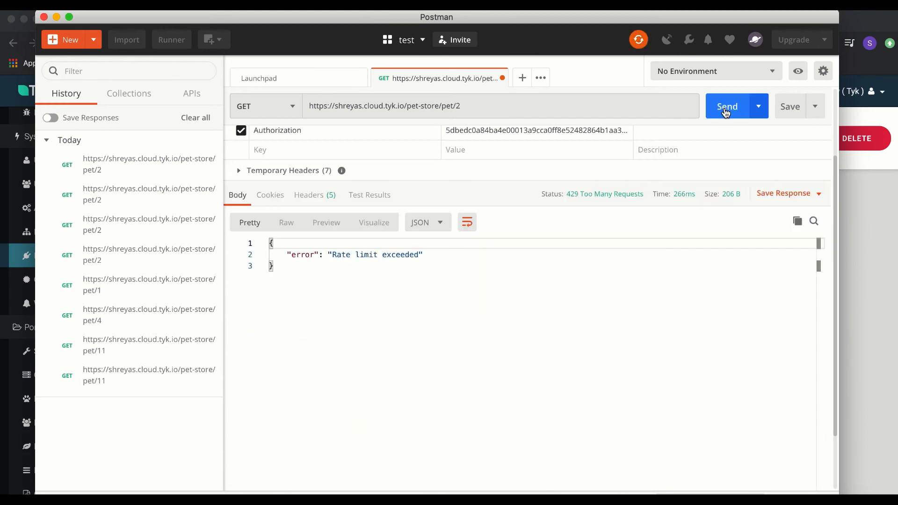
click(727, 106)
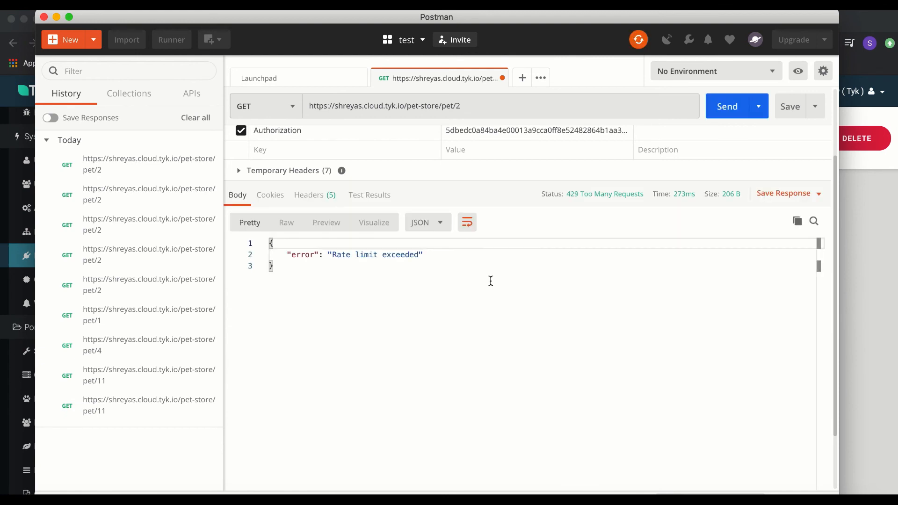
mouse_move(617, 230)
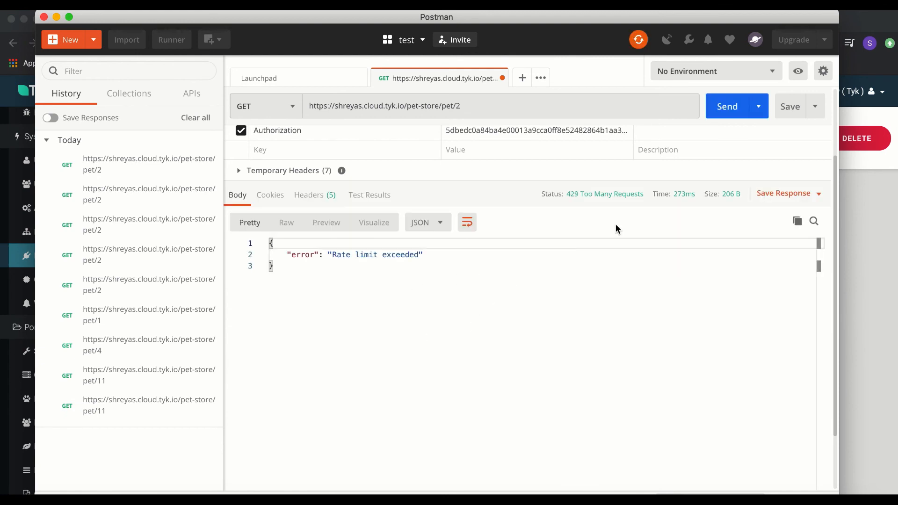
mouse_move(132, 316)
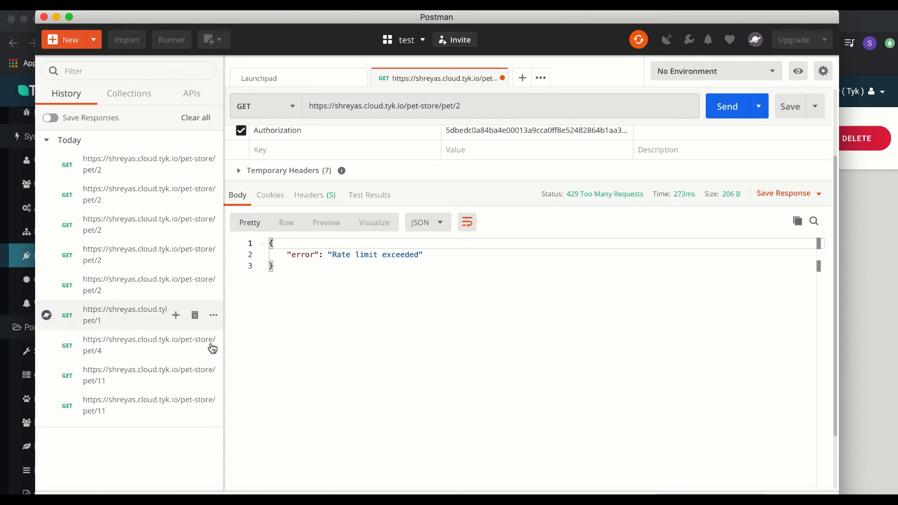